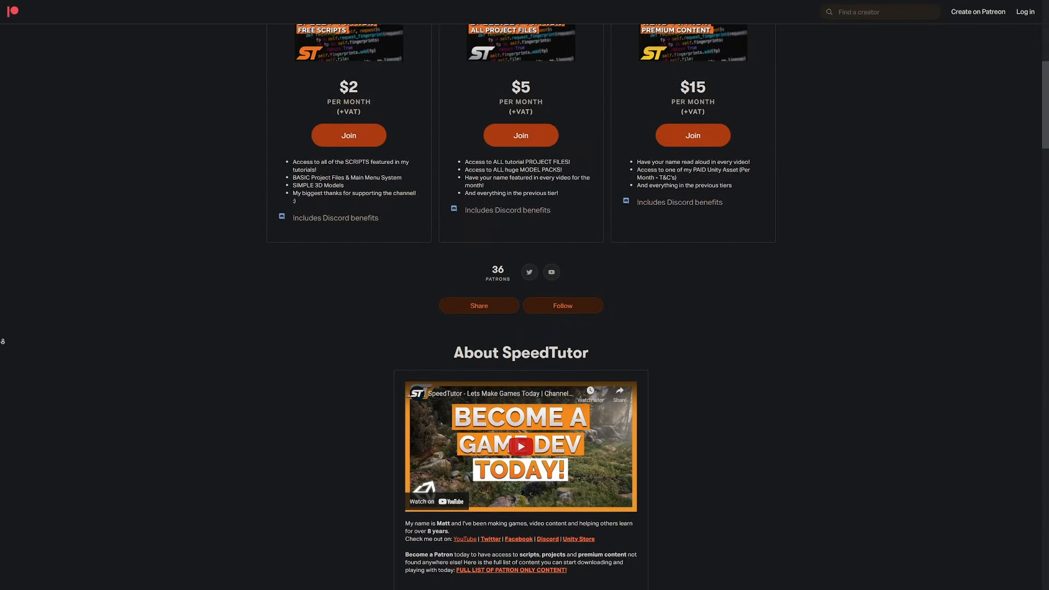
Step: Bring up the Package Manager from the Window menu
scroll("down", 3)
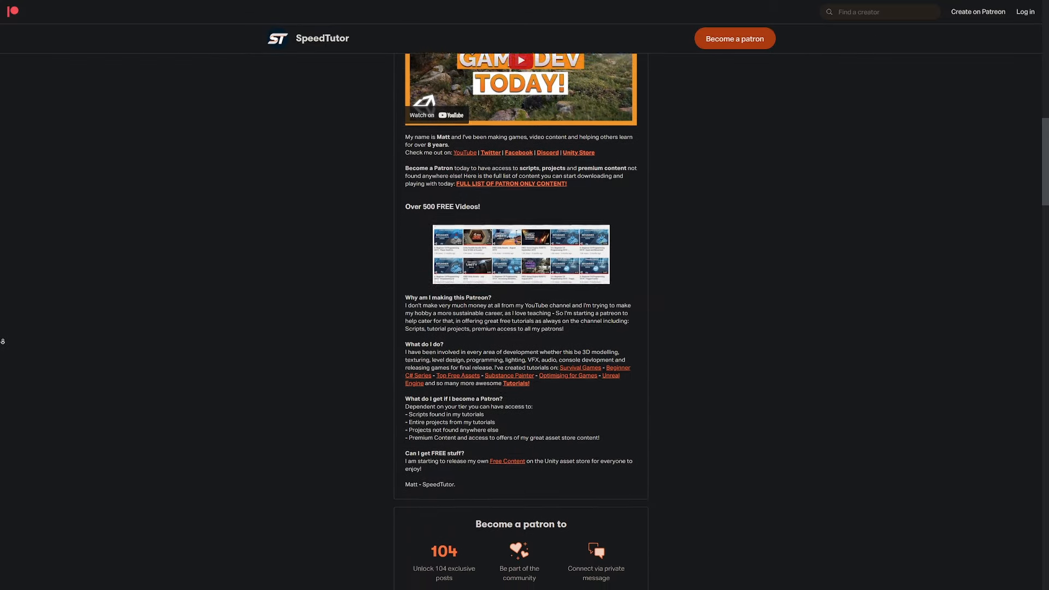
scroll("down", 3)
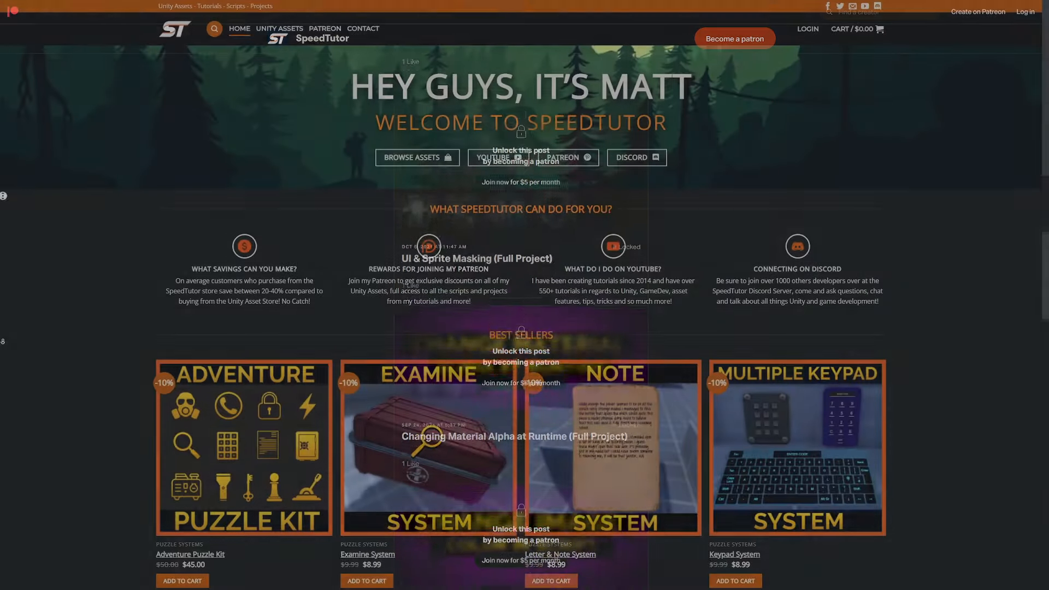
scroll("down", 3)
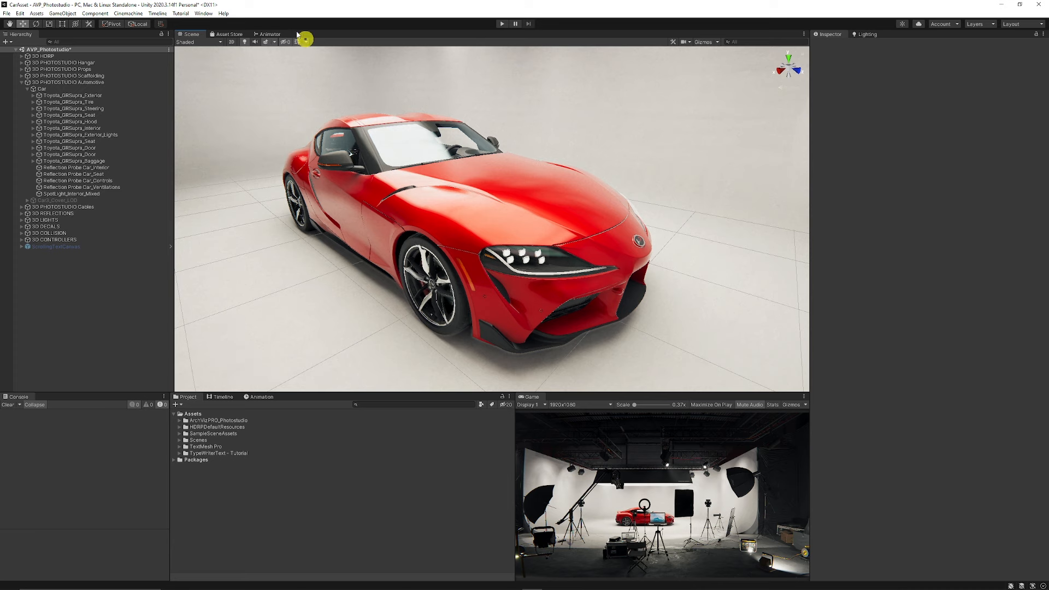
left_click(203, 13)
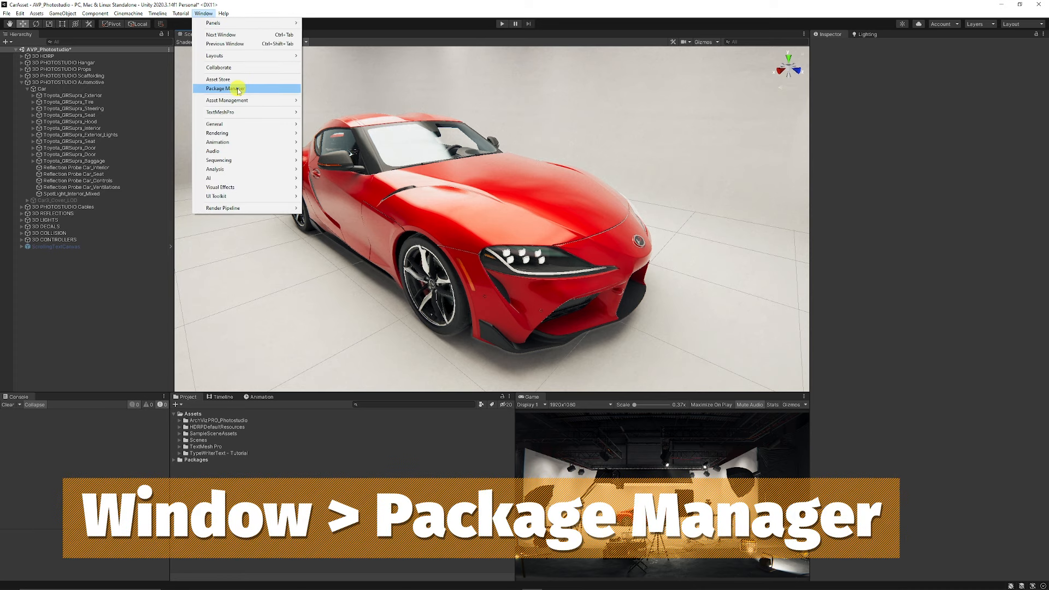
left_click(221, 88)
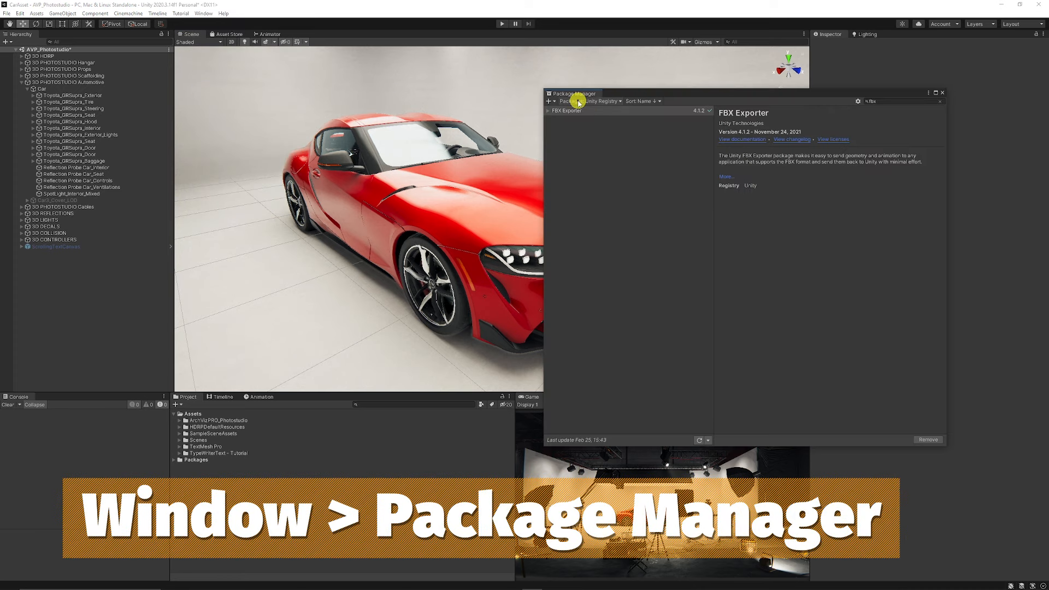
Step: Show the Unity Registry packages, confirm FBX Exporter is installed, and return to the scene
left_click(588, 100)
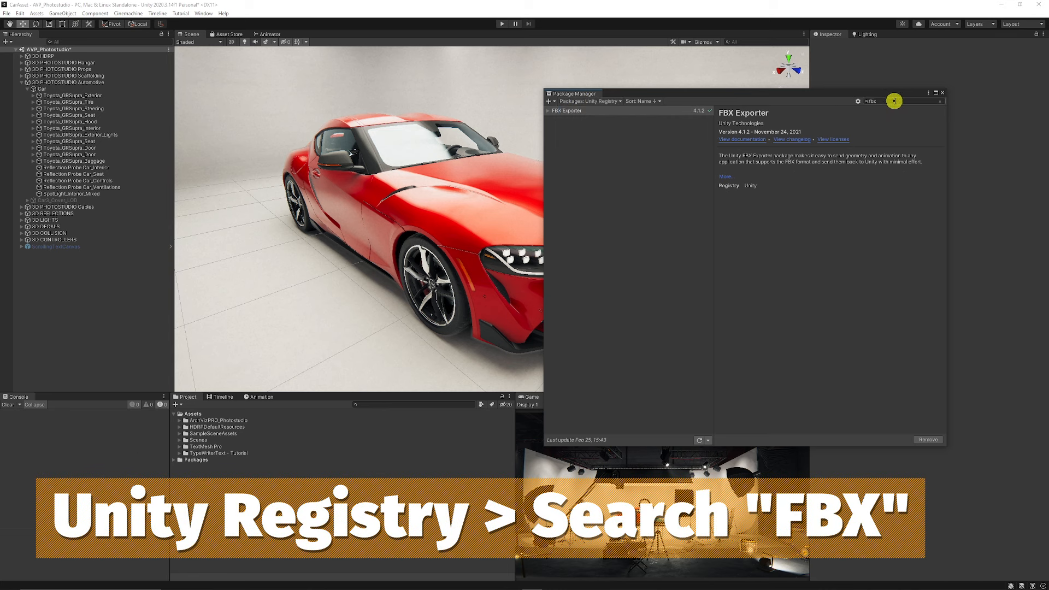
left_click(576, 110)
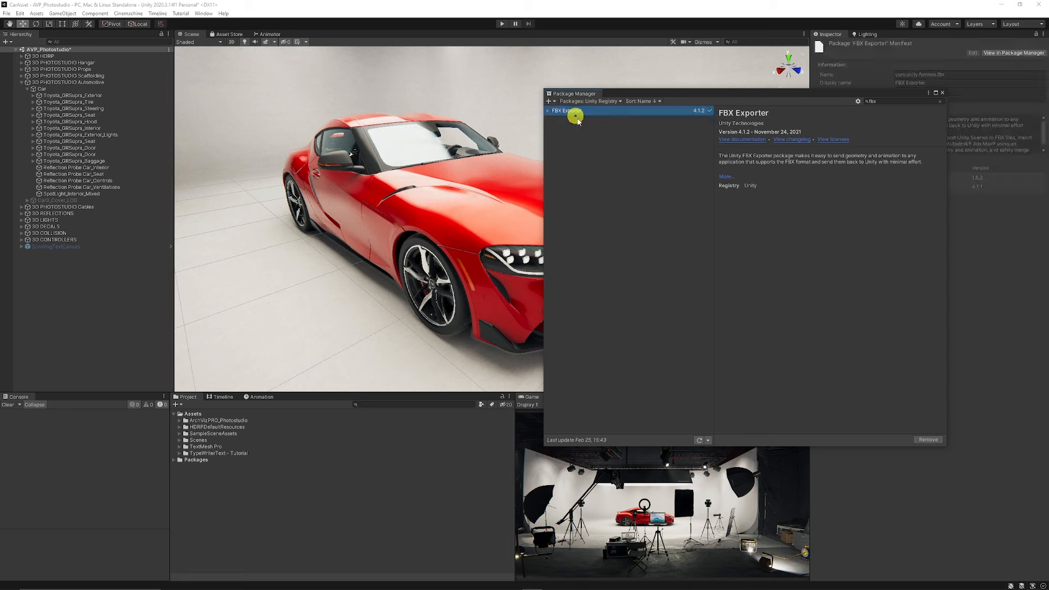
mouse_move(728, 167)
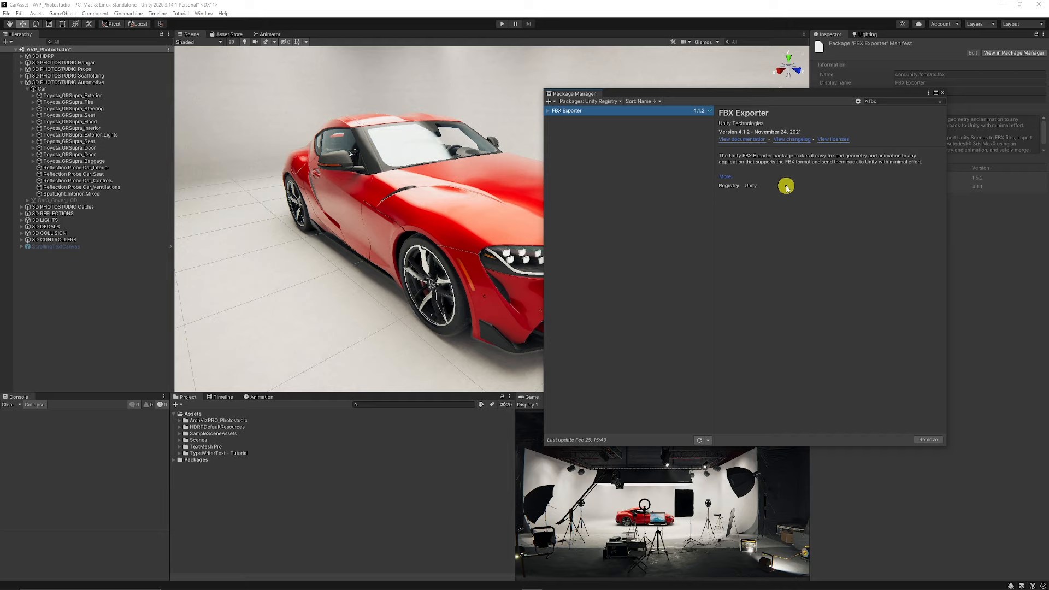
mouse_move(804, 192)
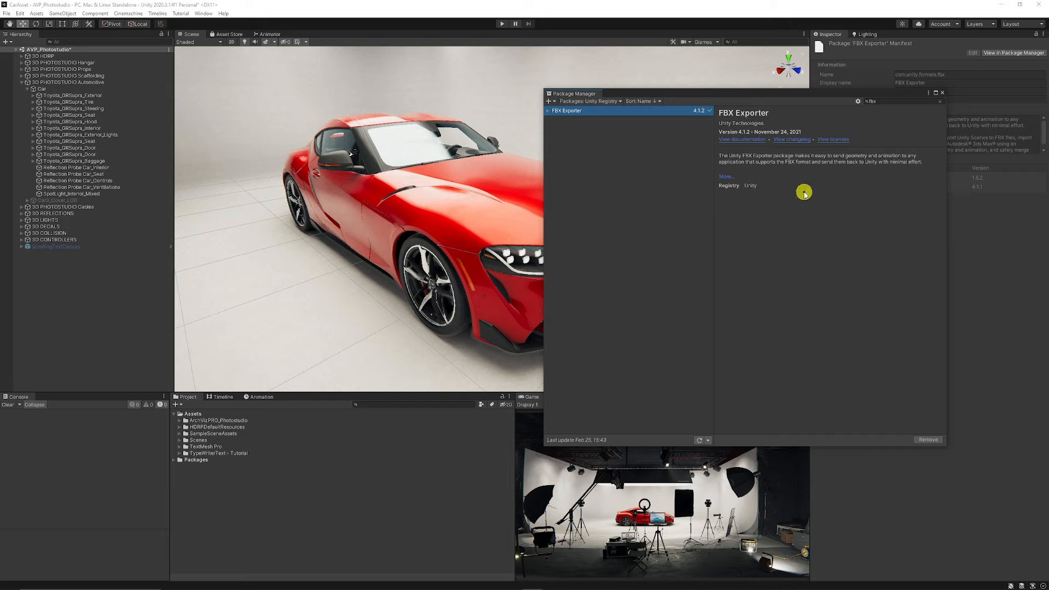
mouse_move(889, 248)
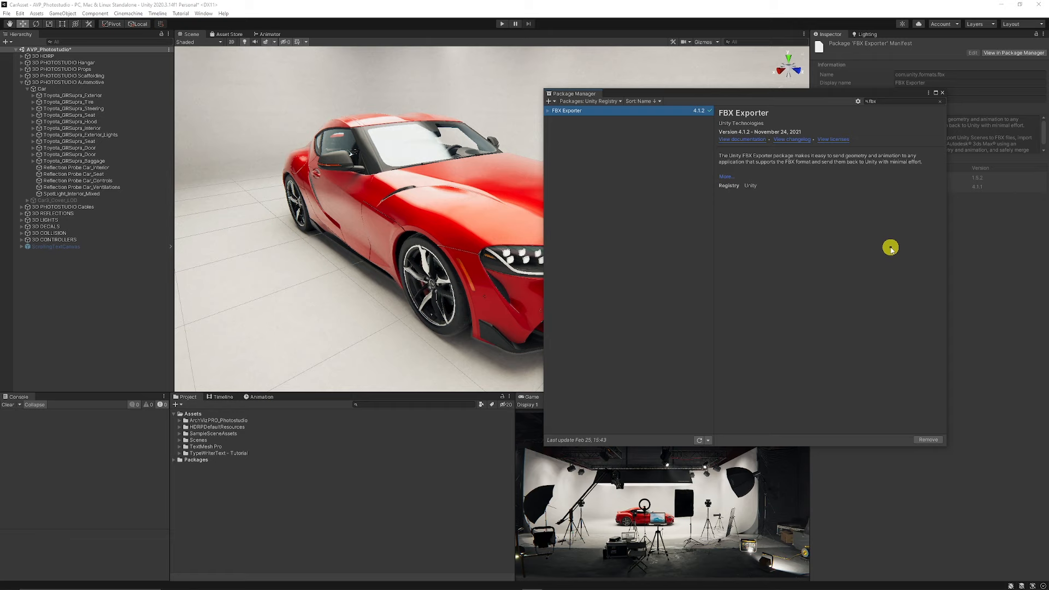
mouse_move(925, 435)
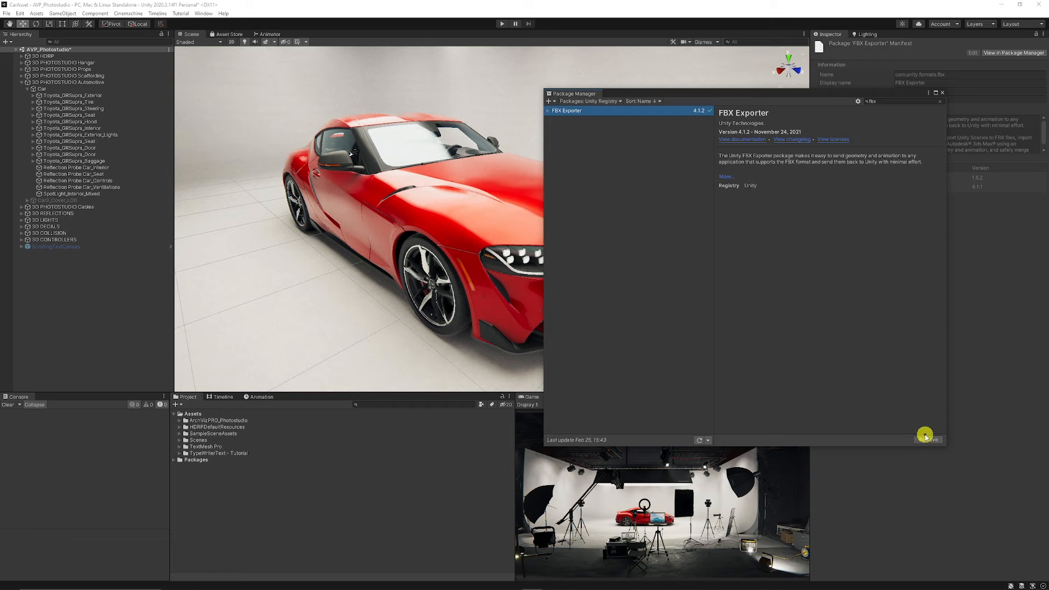
left_click(941, 93)
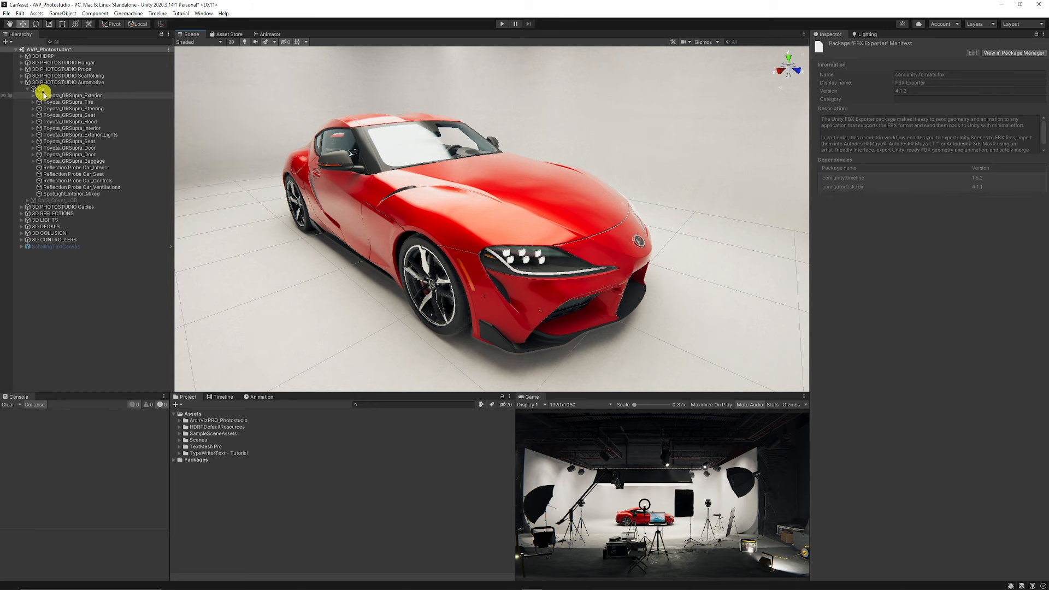
Step: Select the Car object and choose Export To FBX from its context menu, naming it Car.fbx
left_click(41, 89)
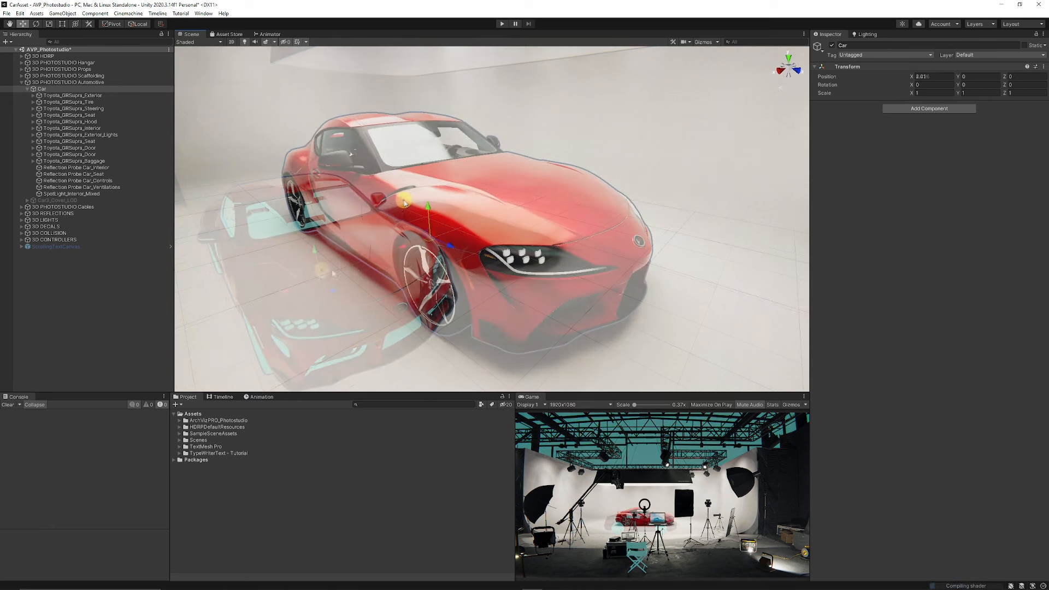
right_click(42, 88)
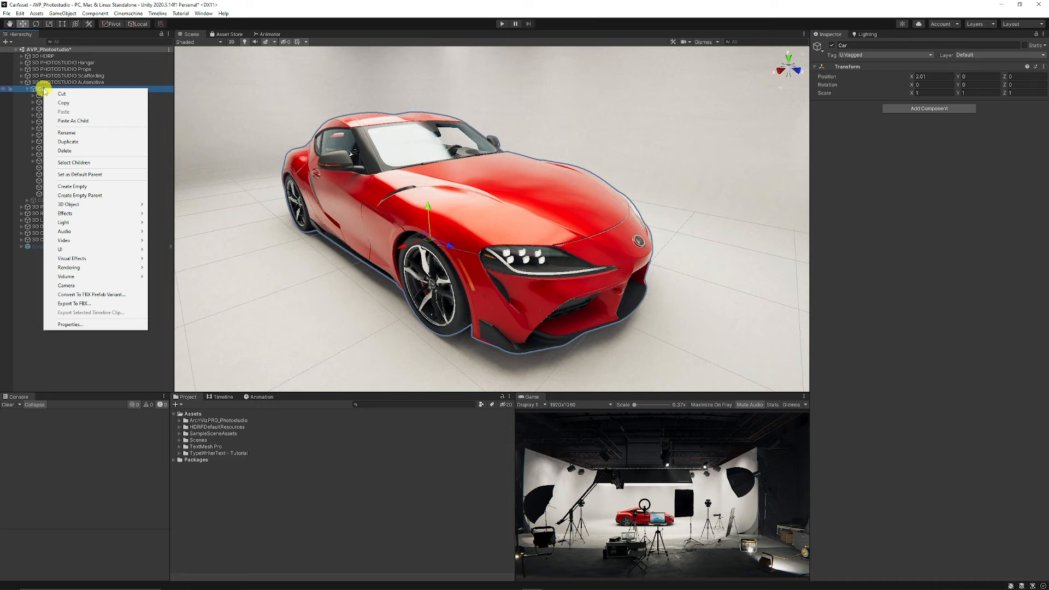
mouse_move(75, 303)
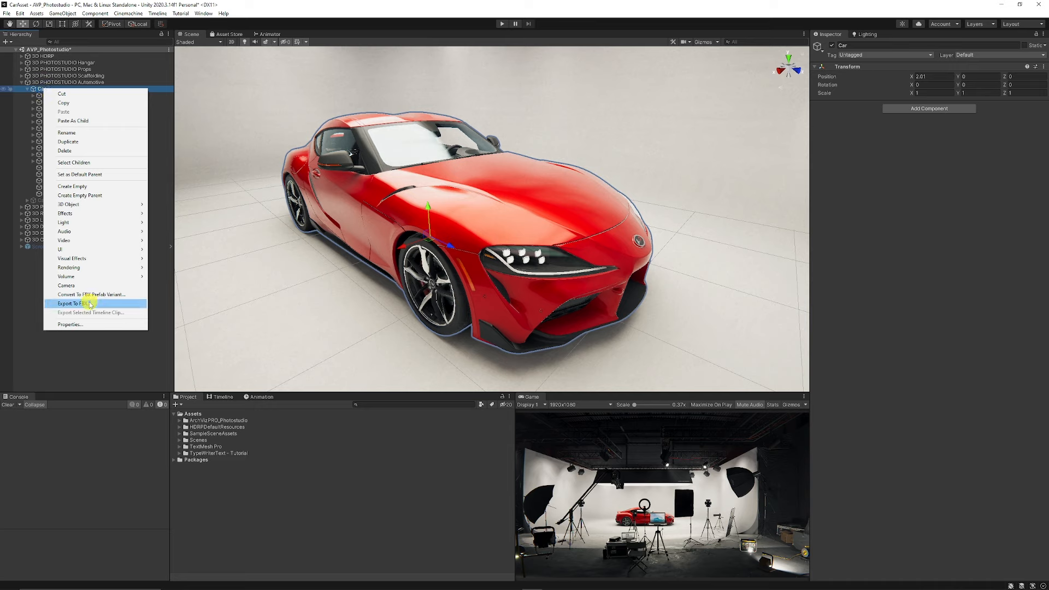
left_click(69, 303)
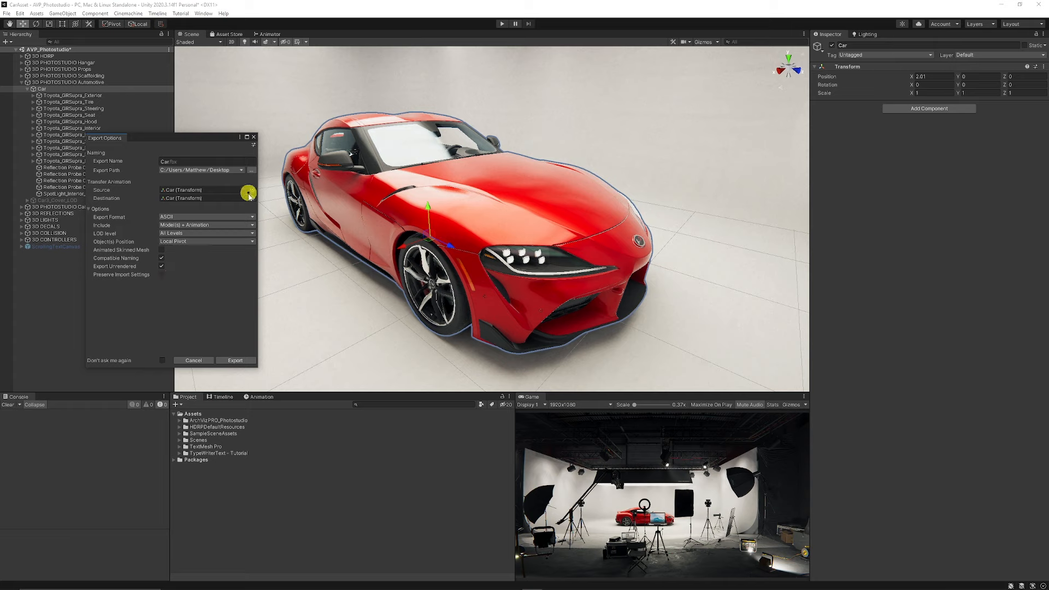
mouse_move(228, 169)
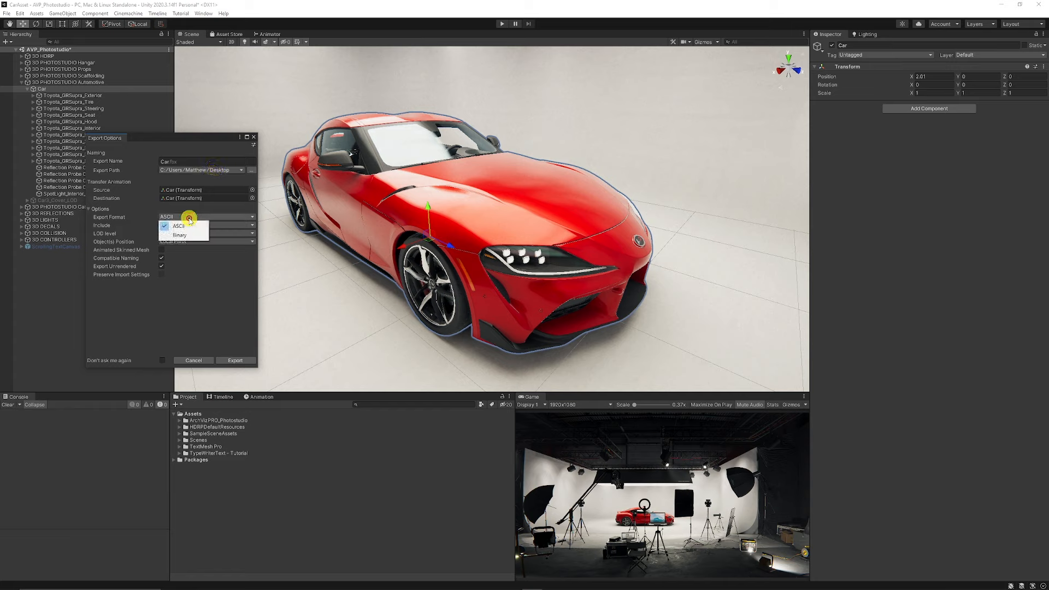
Step: Export Car as an ASCII FBX including Models + Animation to the desktop
left_click(205, 225)
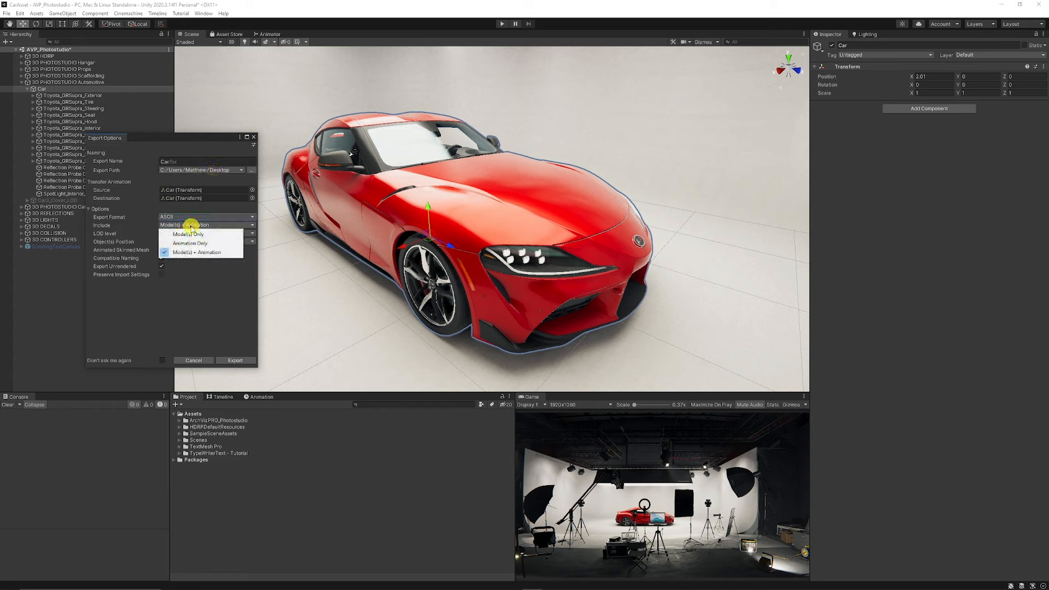
left_click(208, 253)
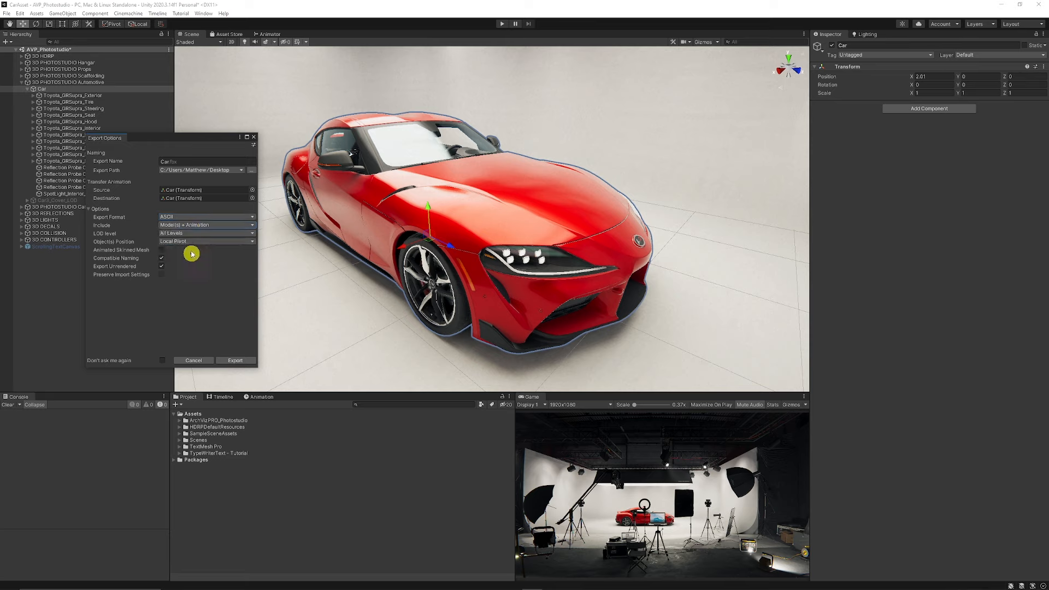
mouse_move(192, 266)
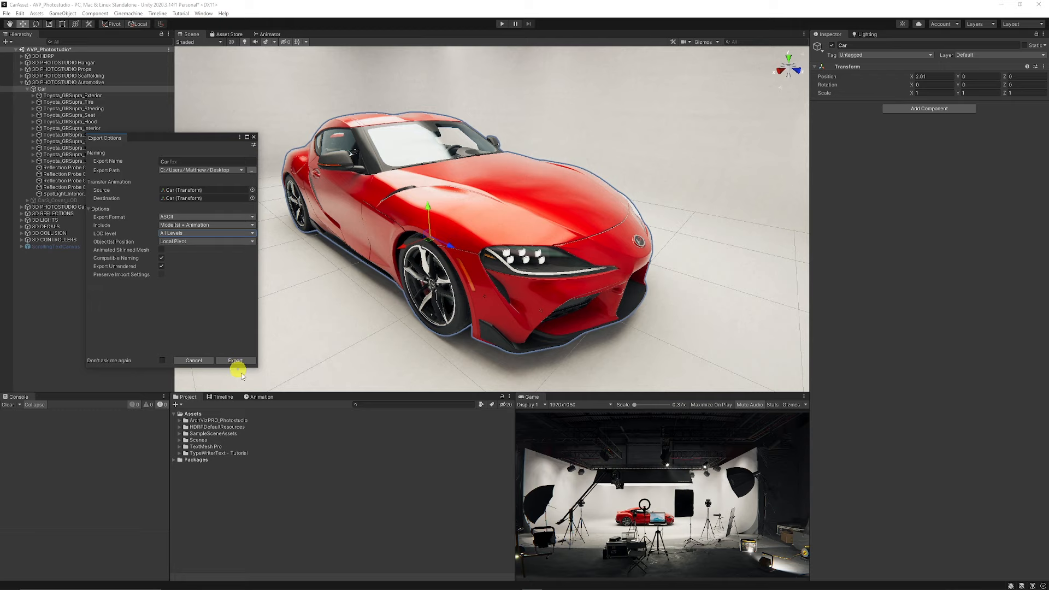
left_click(234, 359)
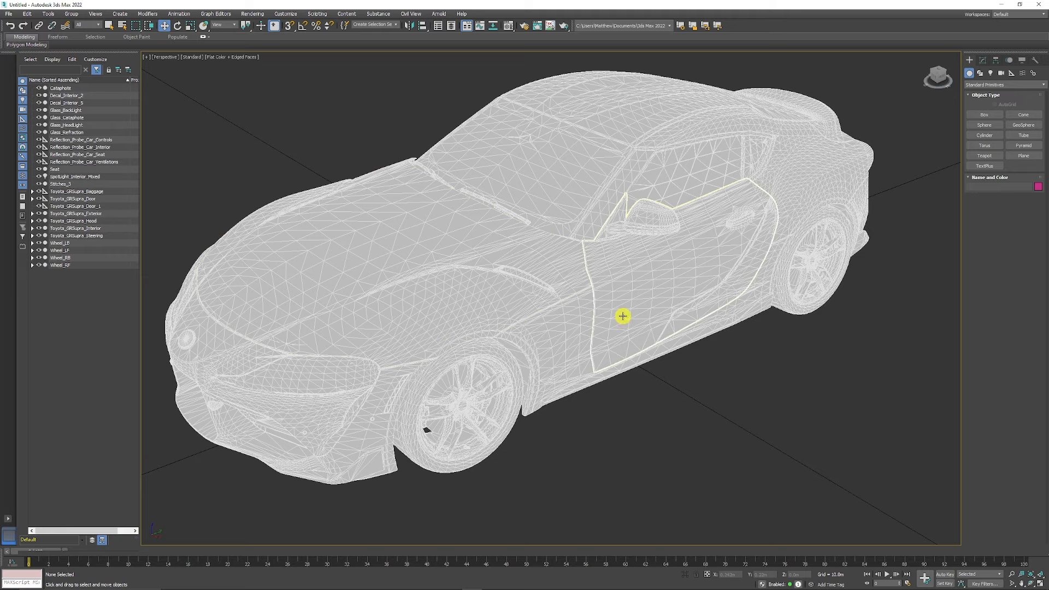
left_click(622, 316)
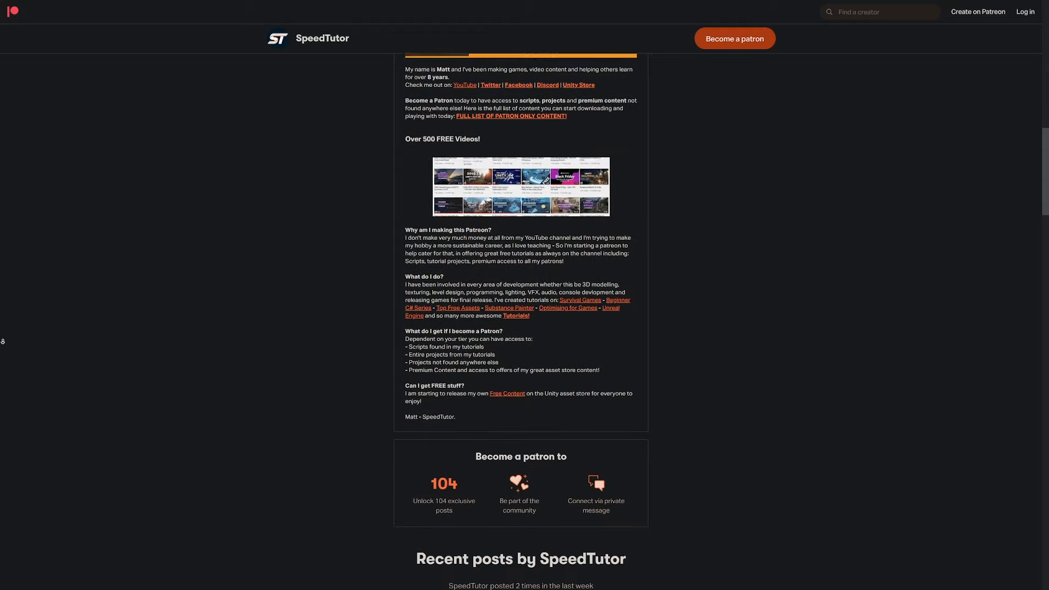
Step: Scroll through recent Patreon posts and down the SpeedTutor site to Best Sellers and Puzzle Systems
scroll("down", 3)
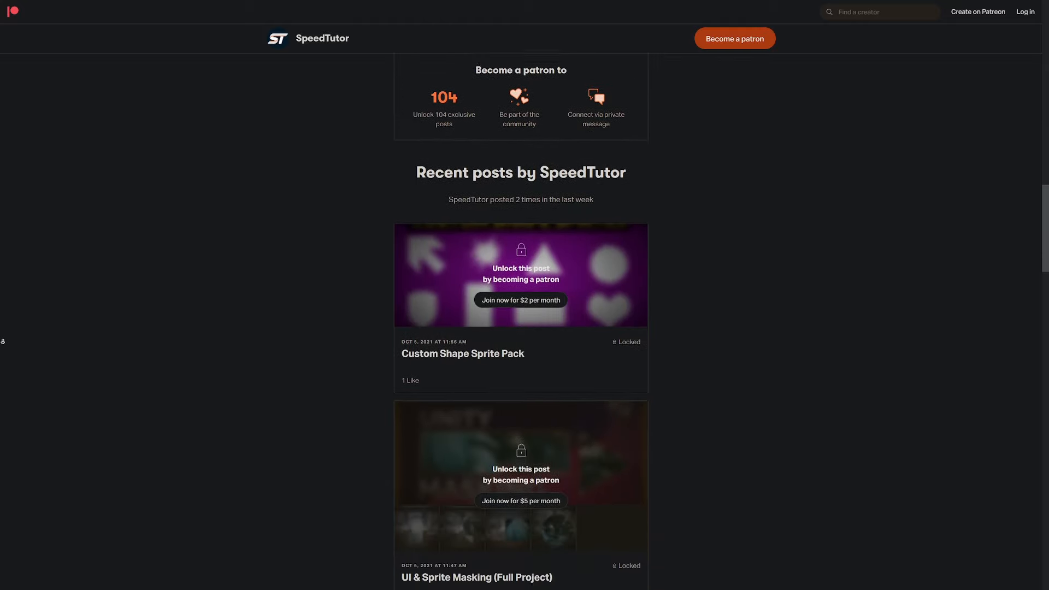
scroll("down", 3)
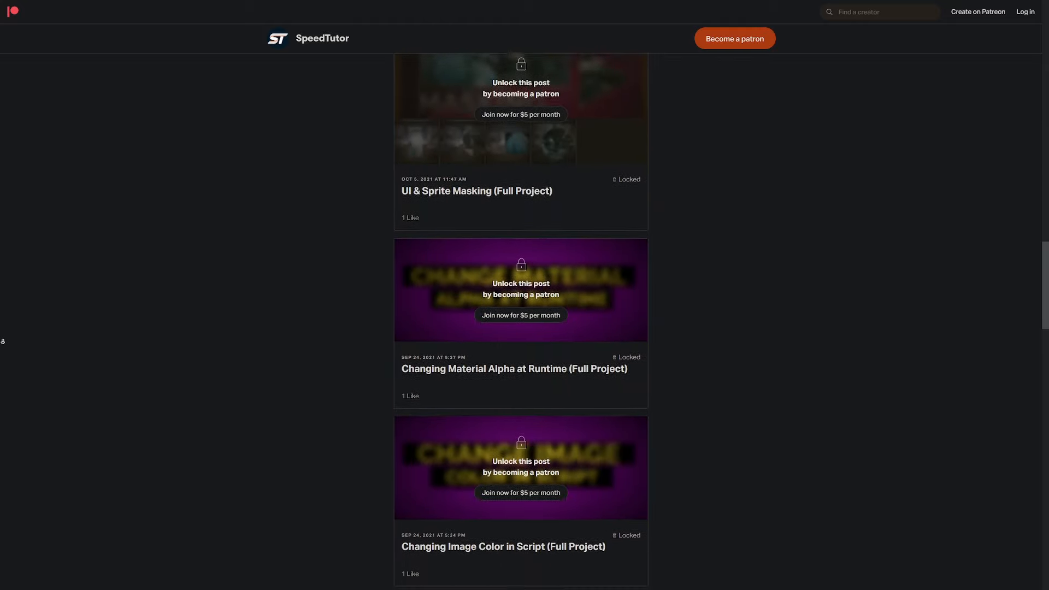
scroll("down", 3)
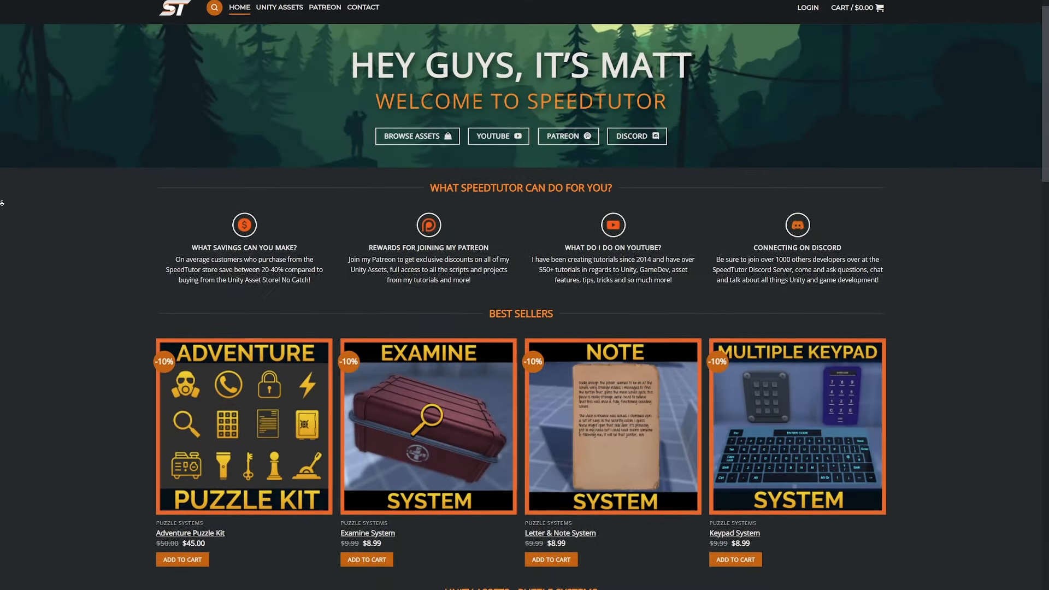
scroll("down", 3)
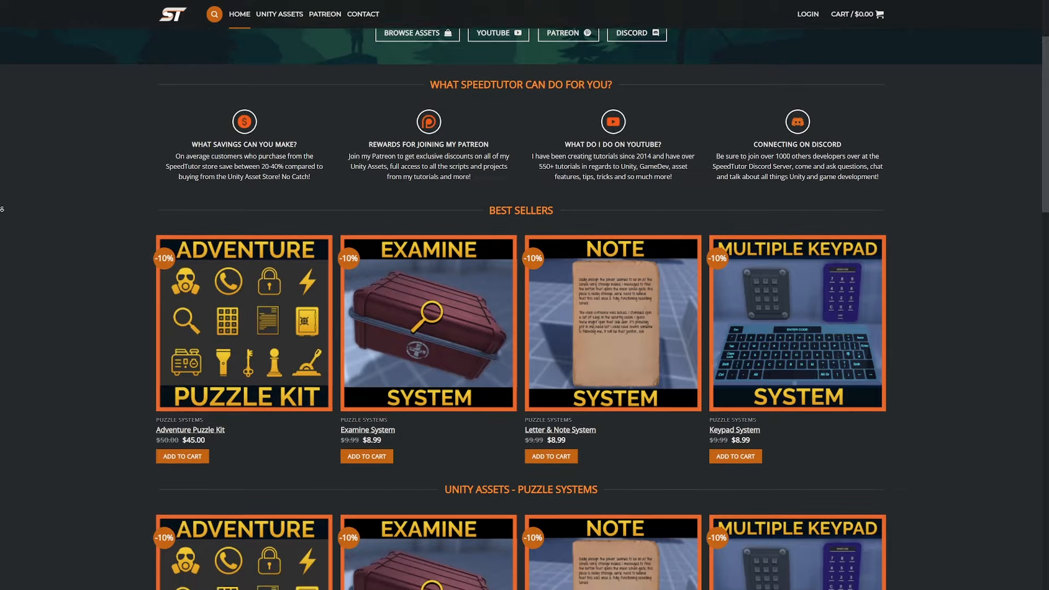
scroll("down", 3)
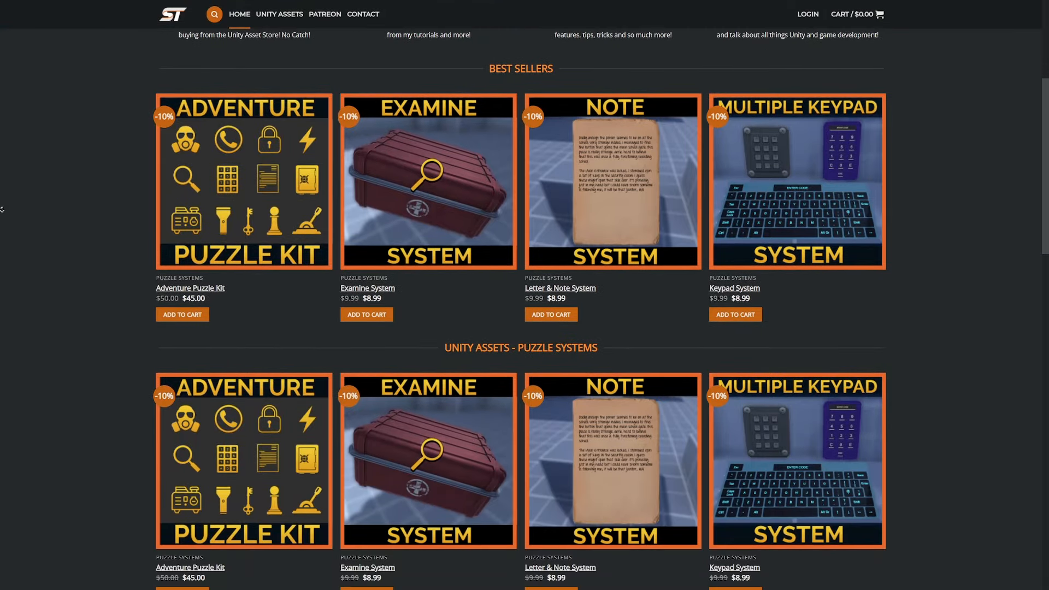